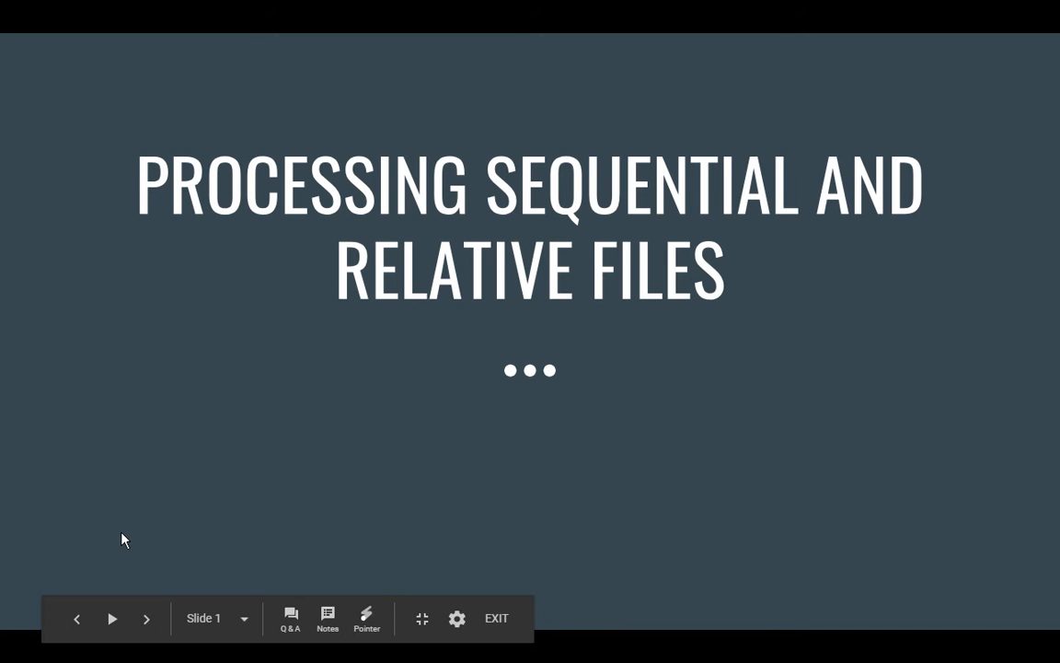
# Advance the slideshow from the title slide to the "What is a Sequential File?" slide
pyautogui.click(148, 618)
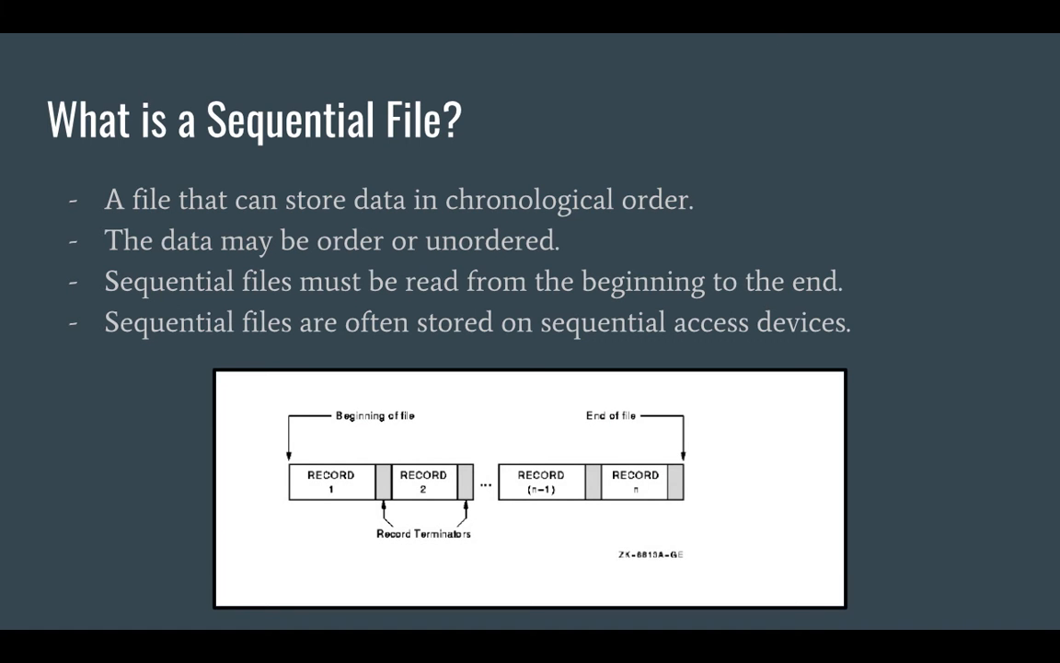